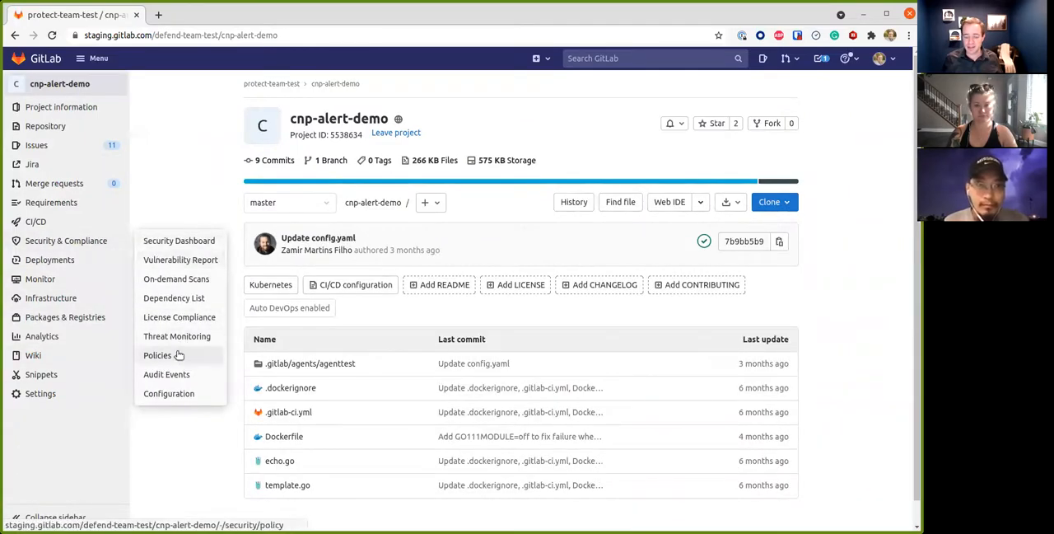
- Open the cnp-alert-demo project's Security & Compliance Policies page
{"action": "left_click", "coordinate": [158, 355]}
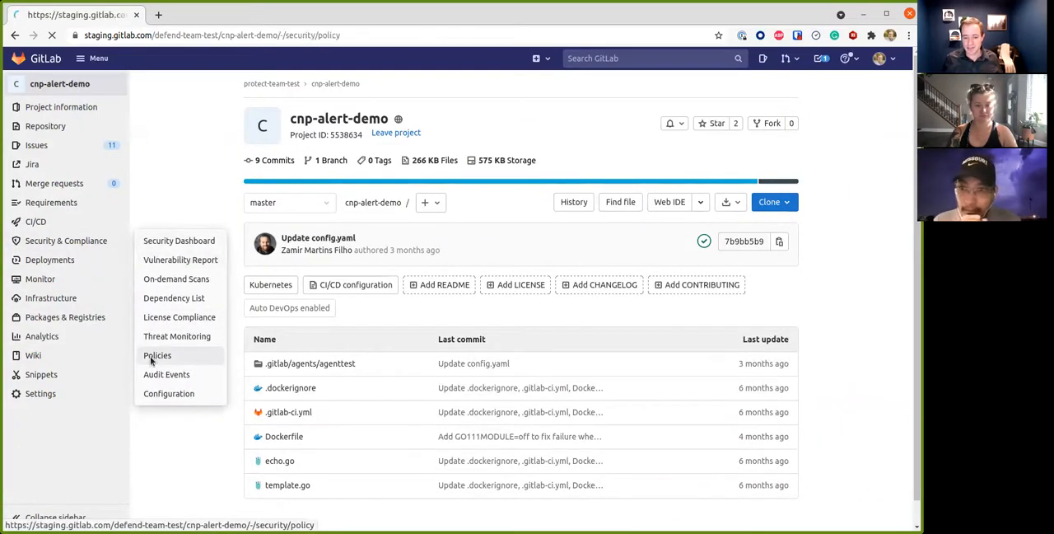
{"action": "left_click", "coordinate": [157, 355]}
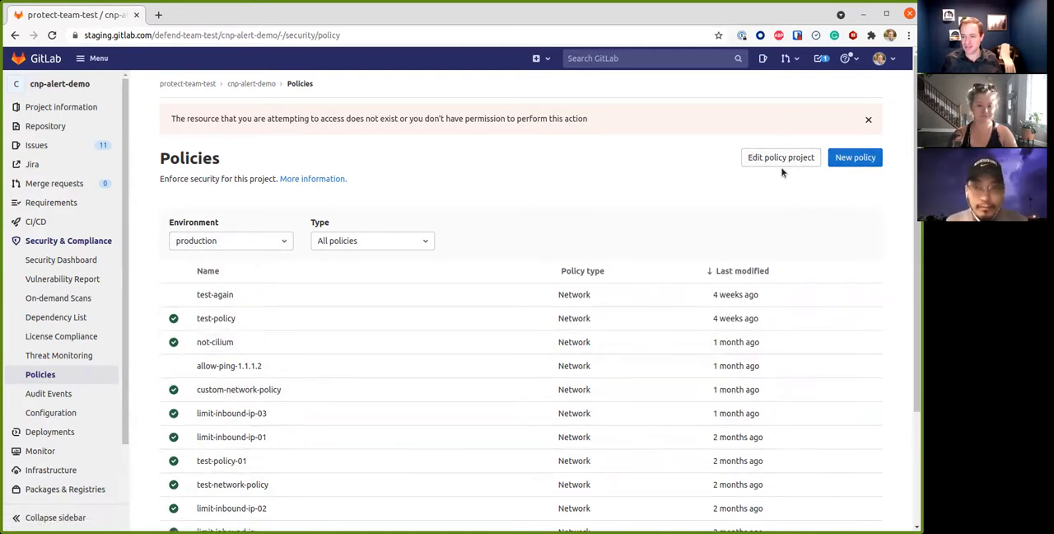
{"action": "left_click", "coordinate": [779, 158]}
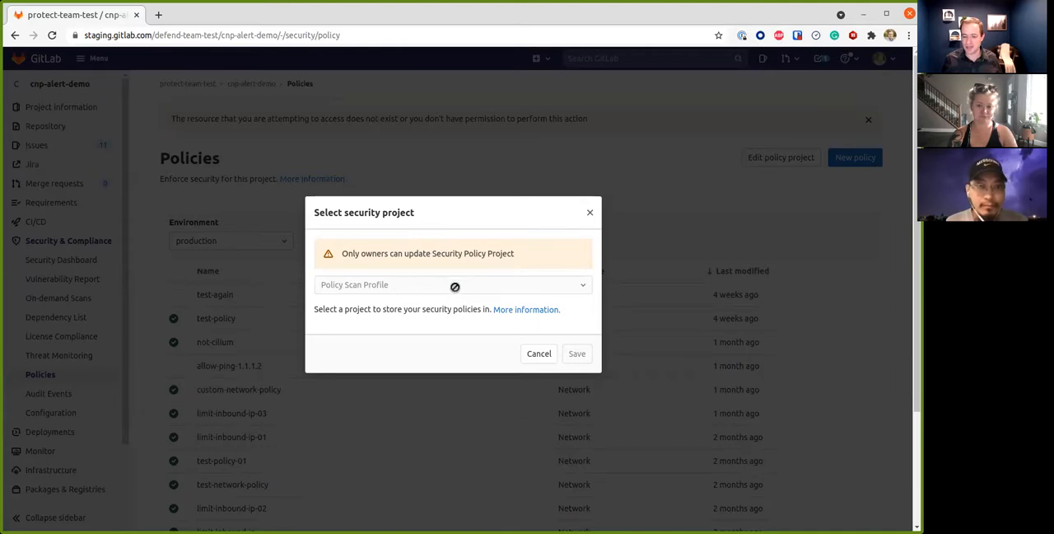
{"action": "mouse_move", "coordinate": [434, 289]}
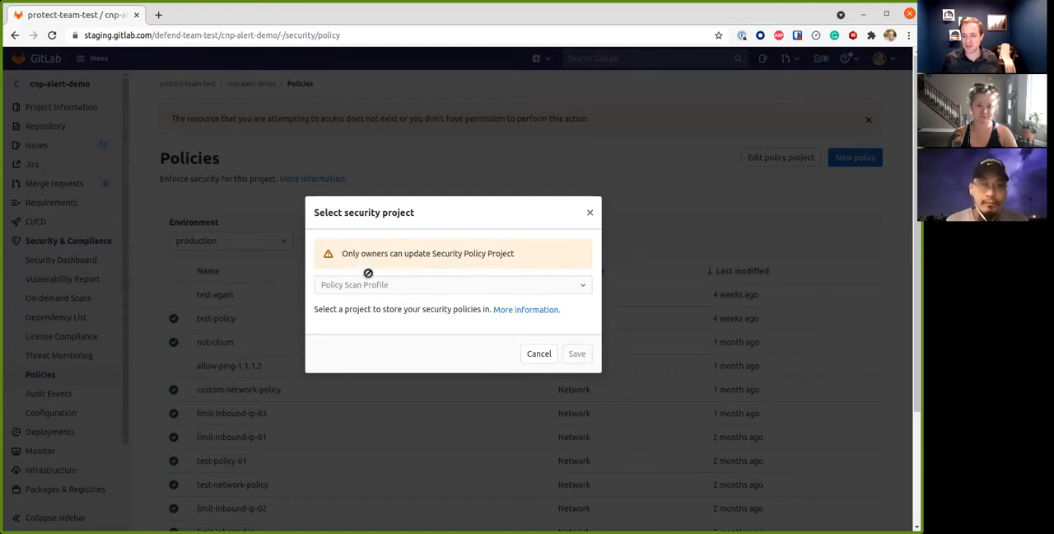
{"action": "mouse_move", "coordinate": [655, 225]}
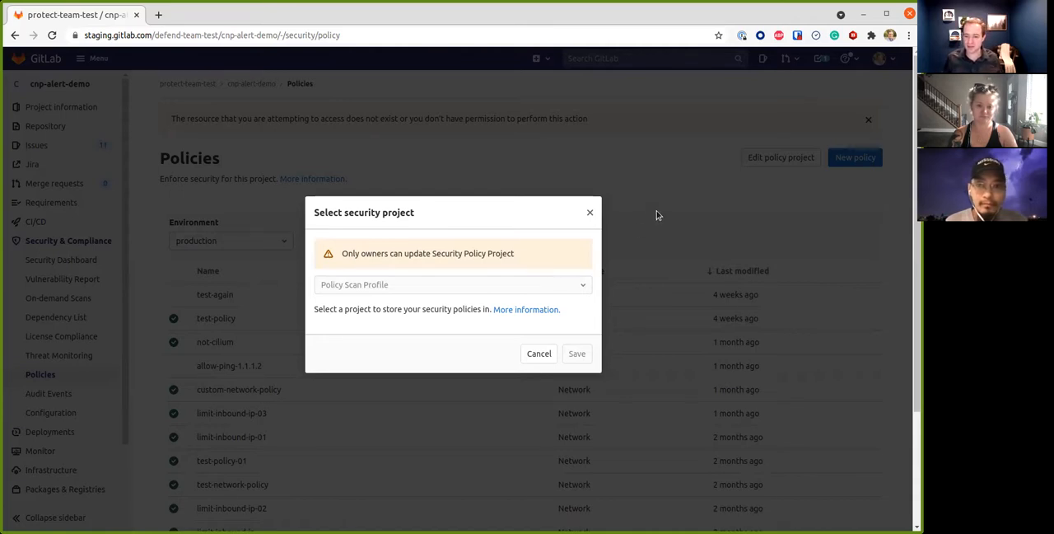
{"action": "left_click", "coordinate": [539, 353]}
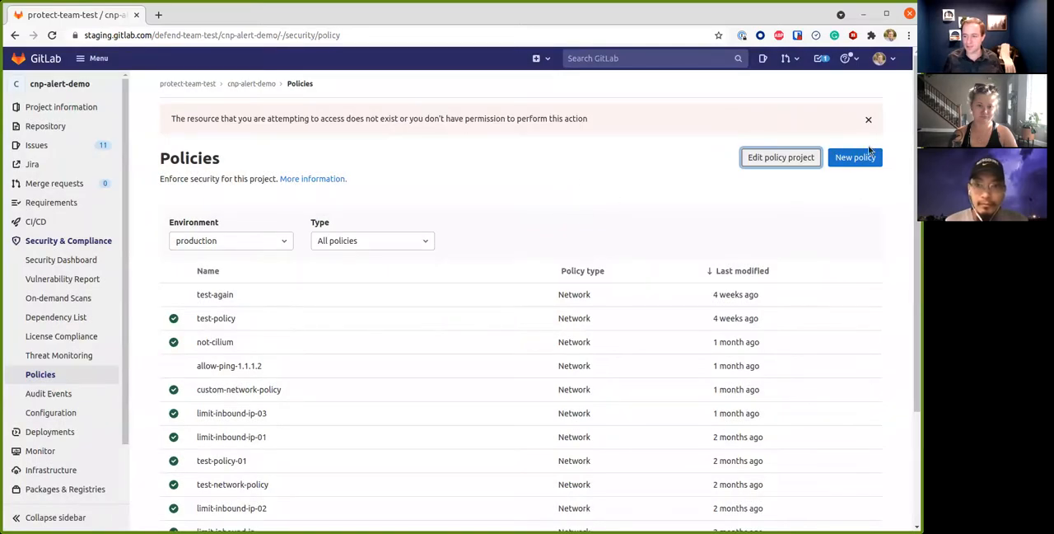
{"action": "mouse_move", "coordinate": [686, 206]}
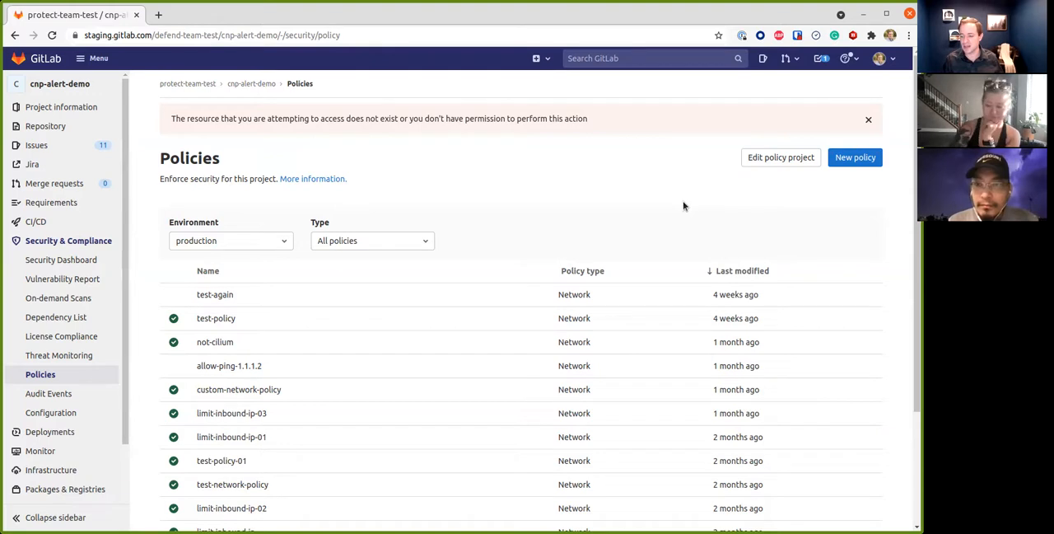
{"action": "mouse_move", "coordinate": [854, 157]}
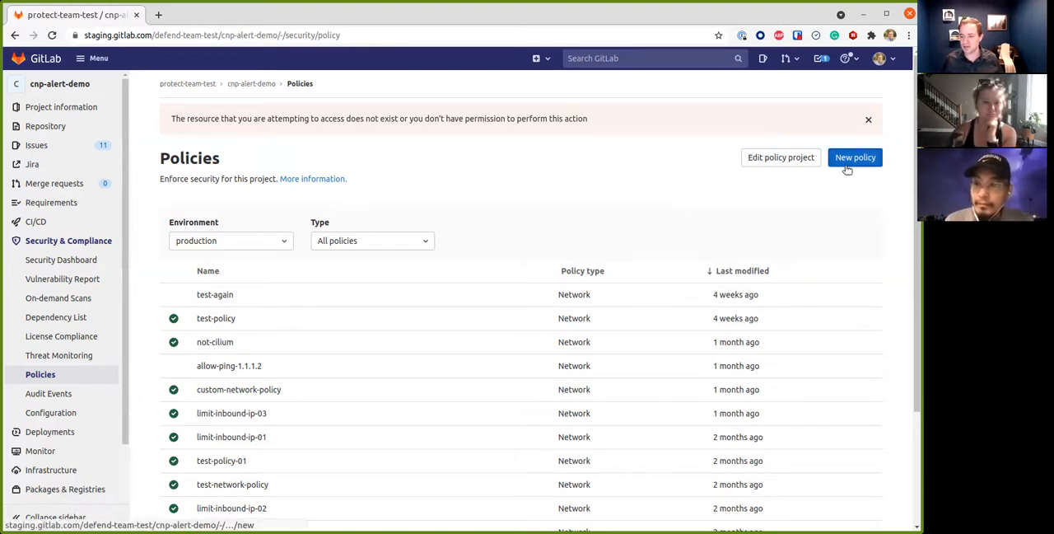
- Start a new policy and change its type from Network to Scan Execution
{"action": "left_click", "coordinate": [855, 157]}
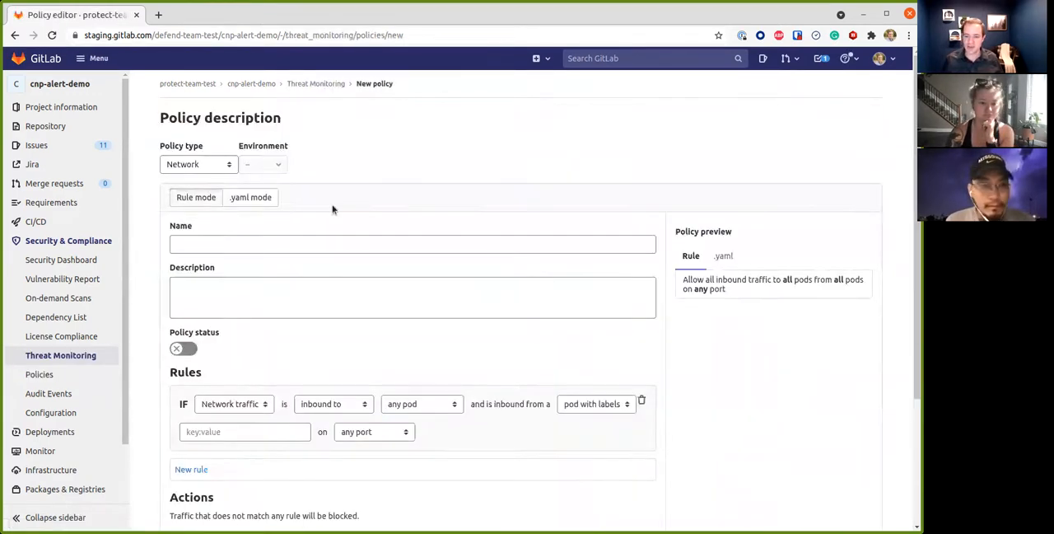
{"action": "left_click", "coordinate": [264, 164]}
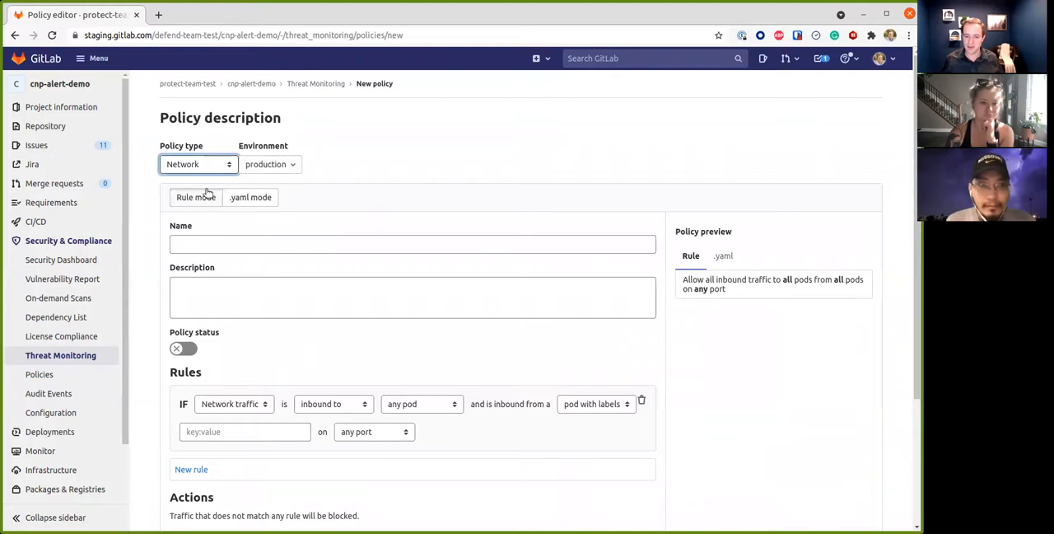
{"action": "left_click", "coordinate": [198, 164]}
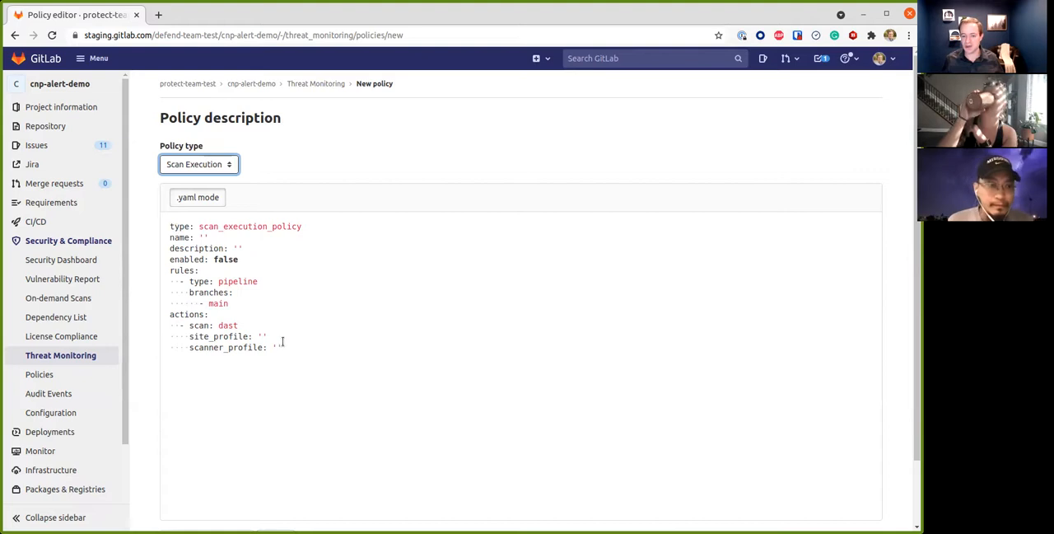
{"action": "mouse_move", "coordinate": [202, 245]}
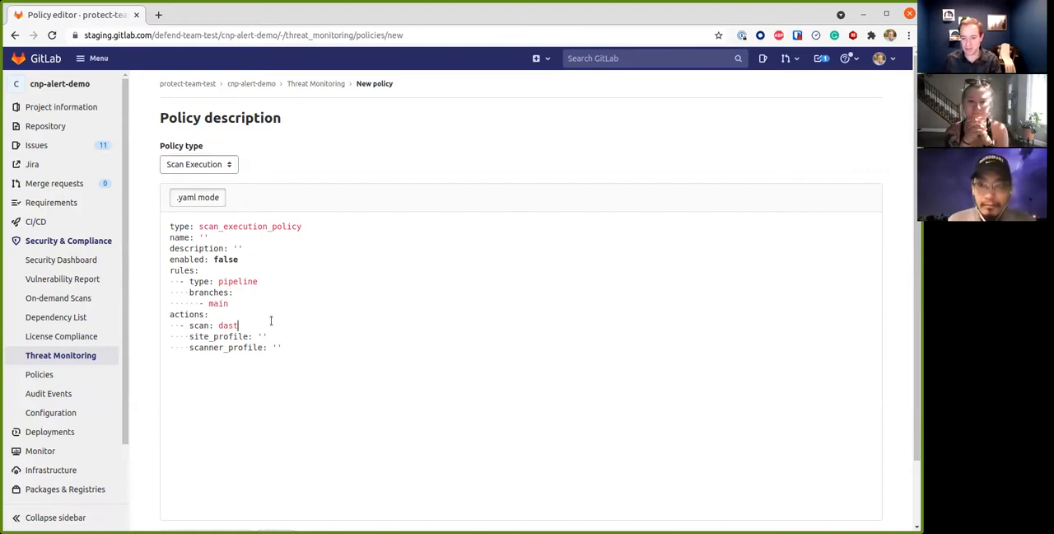
{"action": "mouse_move", "coordinate": [356, 342]}
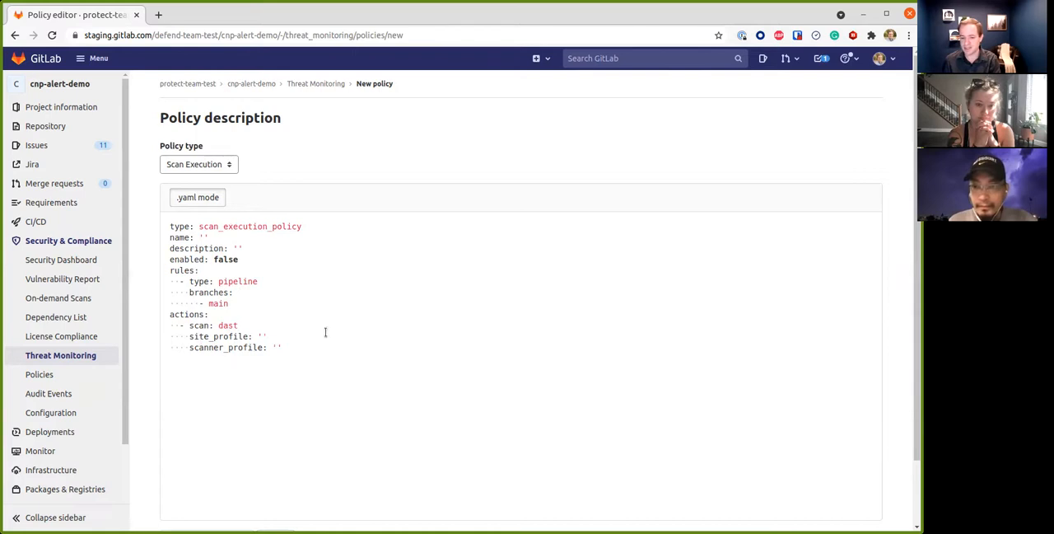
{"action": "mouse_move", "coordinate": [321, 159]}
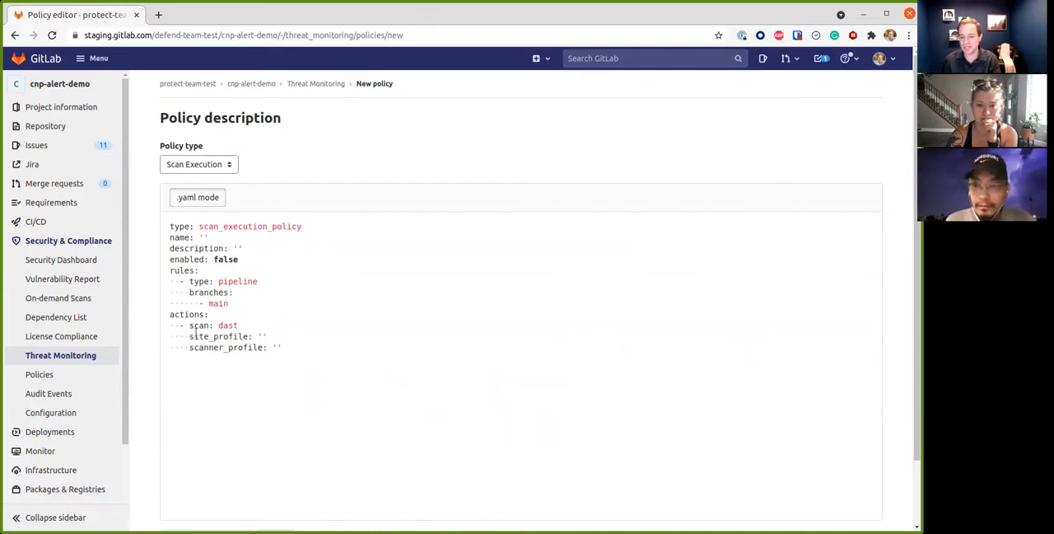
{"action": "left_click_drag", "start_coordinate": [189, 335], "coordinate": [280, 346]}
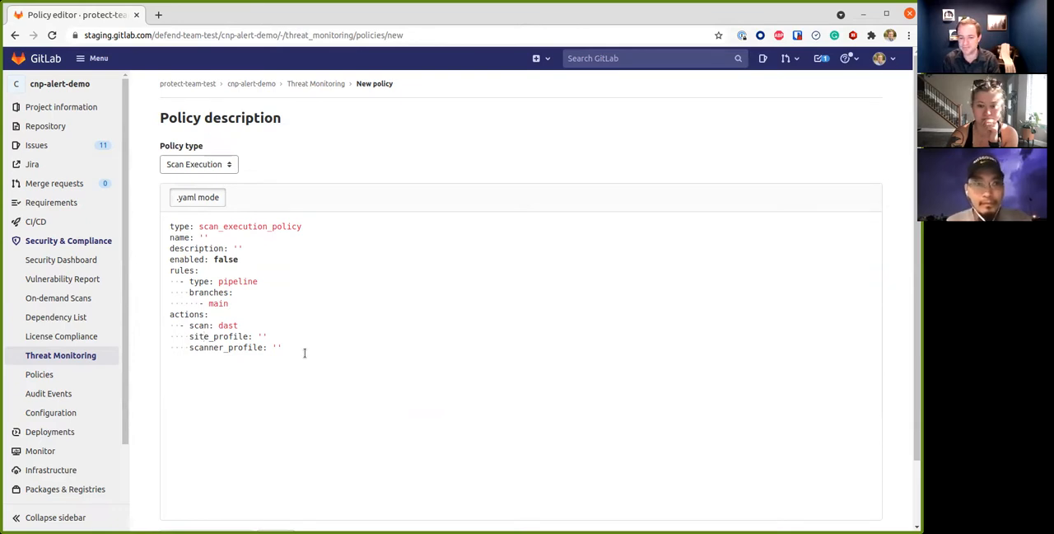
{"action": "mouse_move", "coordinate": [164, 398]}
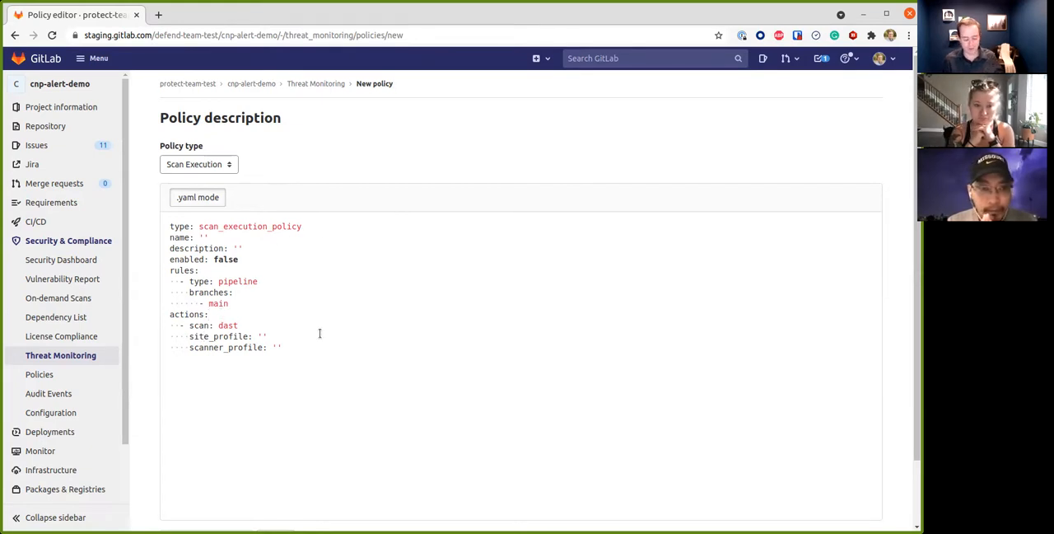
{"action": "mouse_move", "coordinate": [315, 216]}
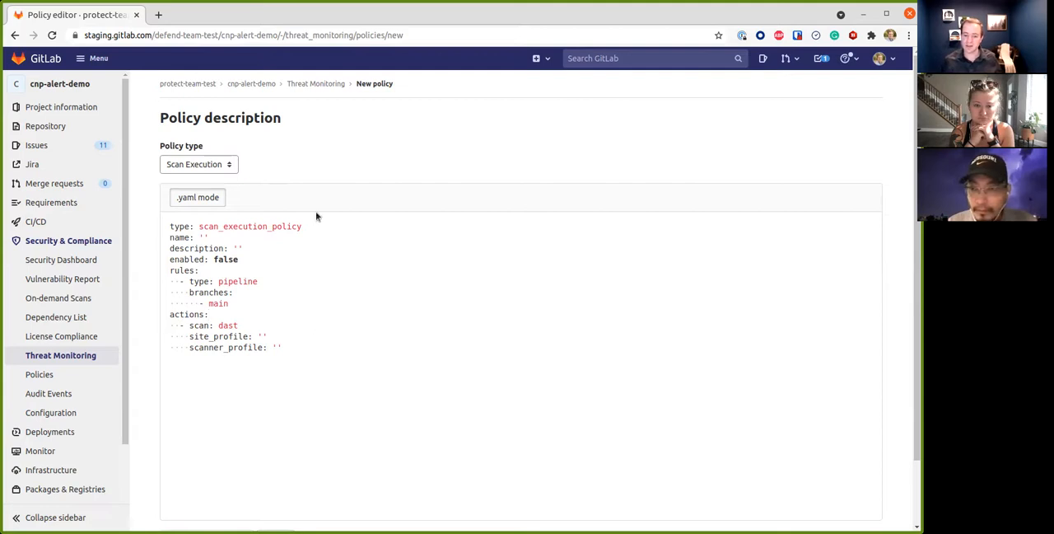
- Load the local policy-mock create.html page in a new Chrome tab
{"action": "left_click", "coordinate": [159, 15]}
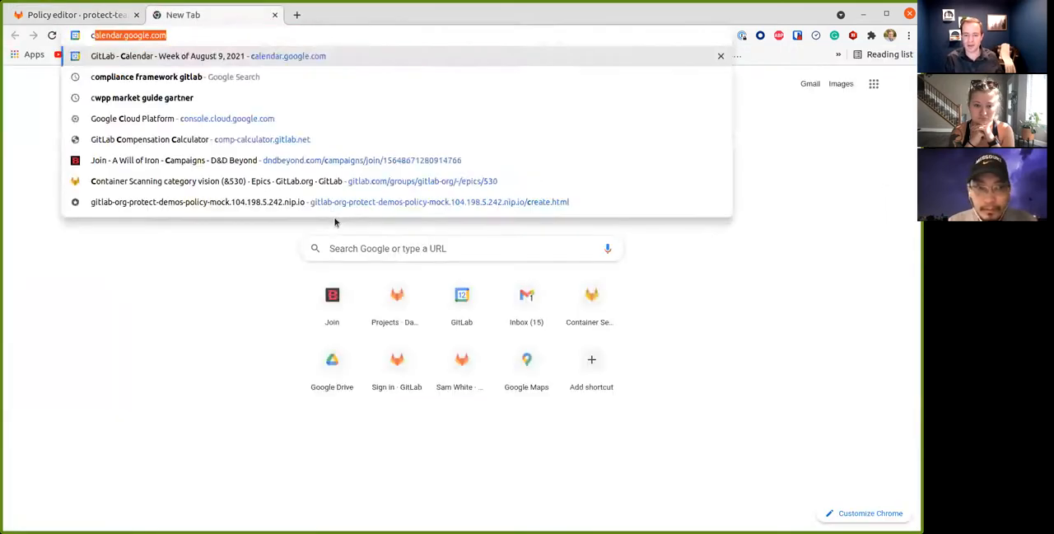
{"action": "type", "text": "create.html#"}
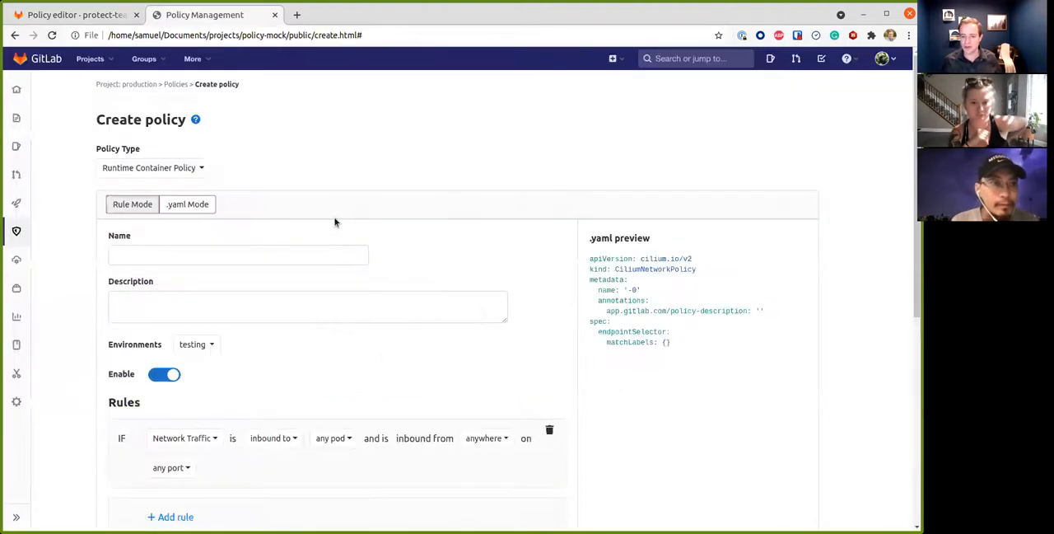
{"action": "scroll", "scroll_direction": "down", "scroll_amount": 3}
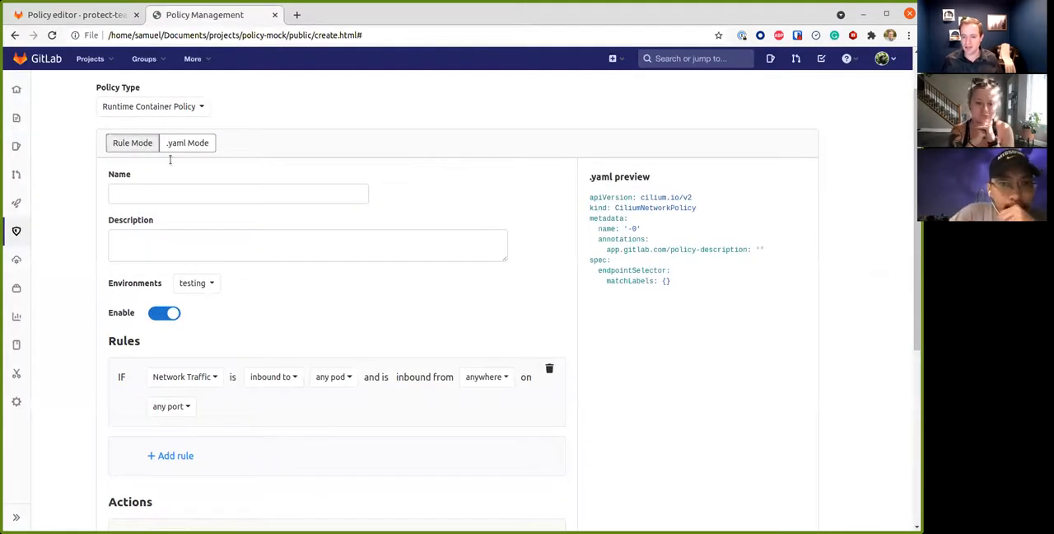
- In the mockup, draft a Scan Execution policy requiring a DAST scan on main
{"action": "left_click", "coordinate": [153, 105]}
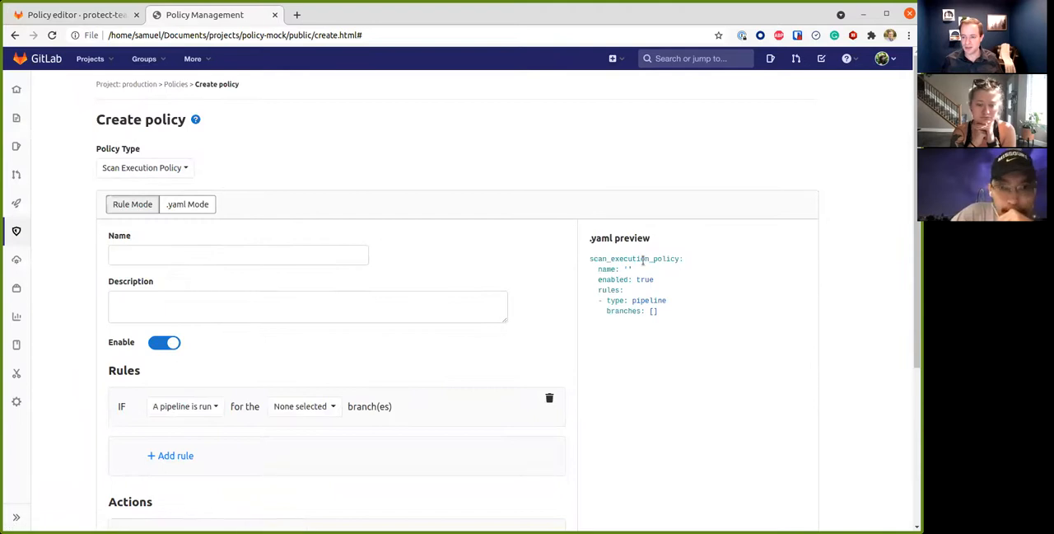
{"action": "scroll", "scroll_direction": "down", "scroll_amount": 3}
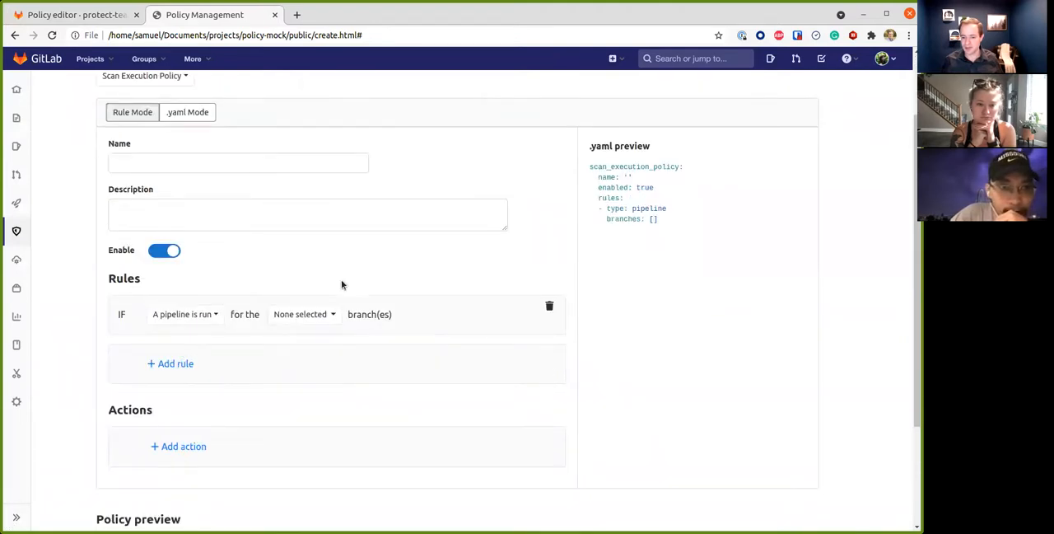
{"action": "mouse_move", "coordinate": [198, 333]}
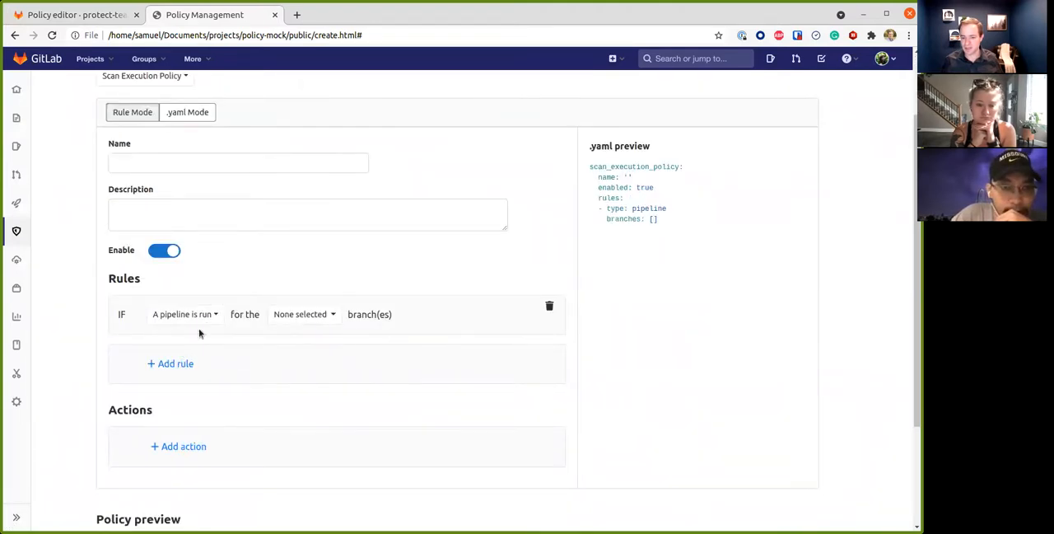
{"action": "left_click", "coordinate": [283, 375]}
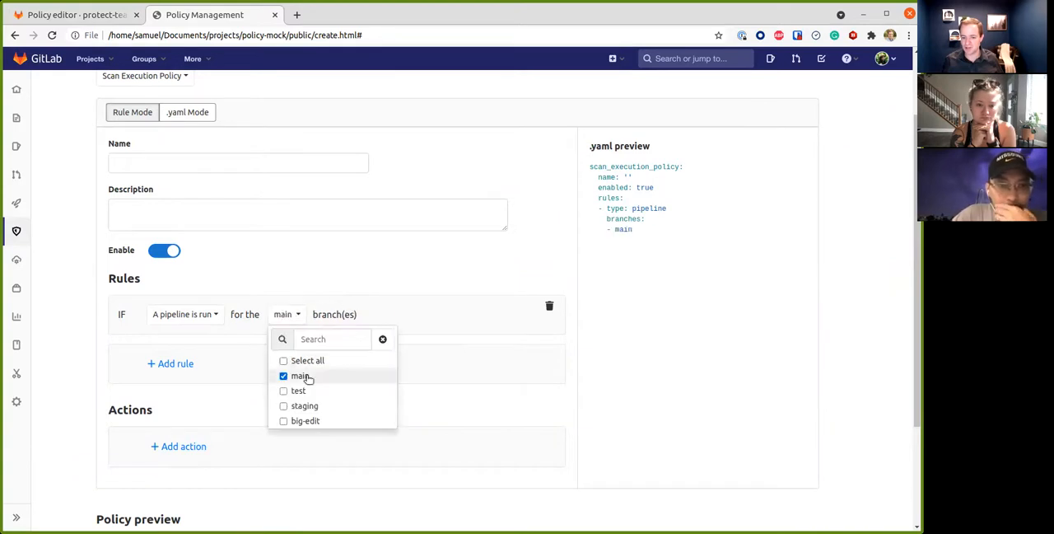
{"action": "left_click", "coordinate": [178, 445]}
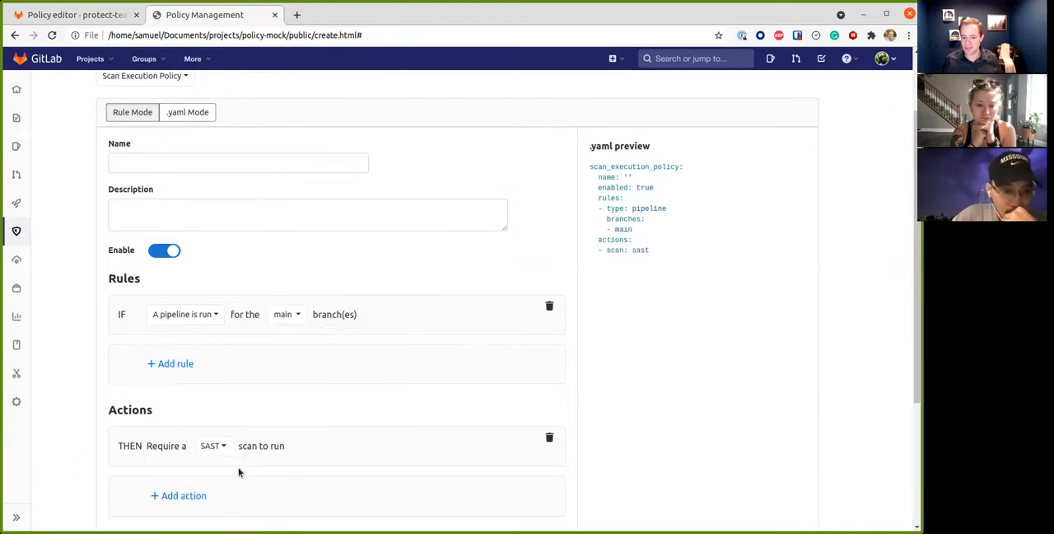
{"action": "left_click", "coordinate": [212, 446]}
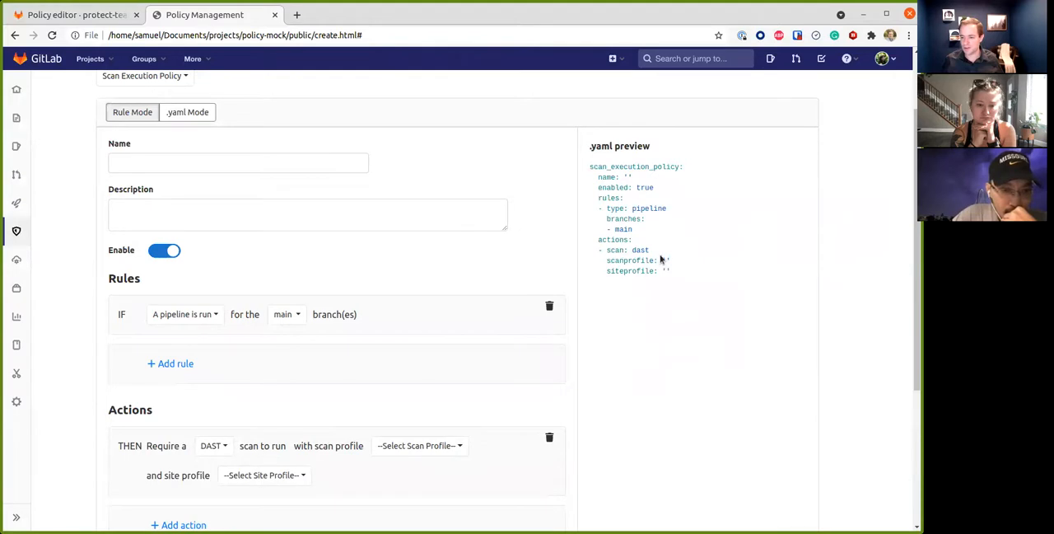
{"action": "mouse_move", "coordinate": [271, 330]}
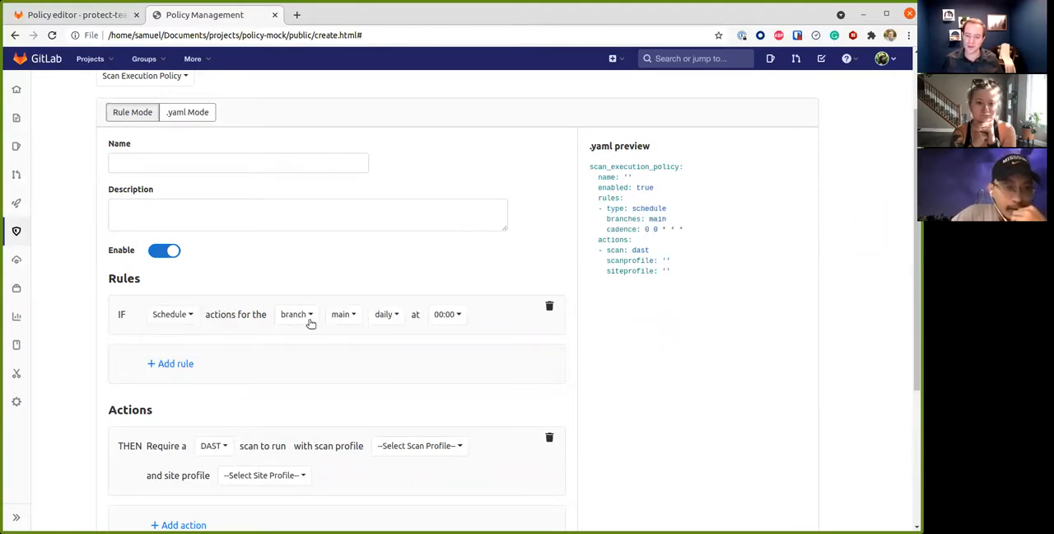
- Target the scheduled rule at a cluster and review the daily/weekly schedule options
{"action": "left_click", "coordinate": [294, 314]}
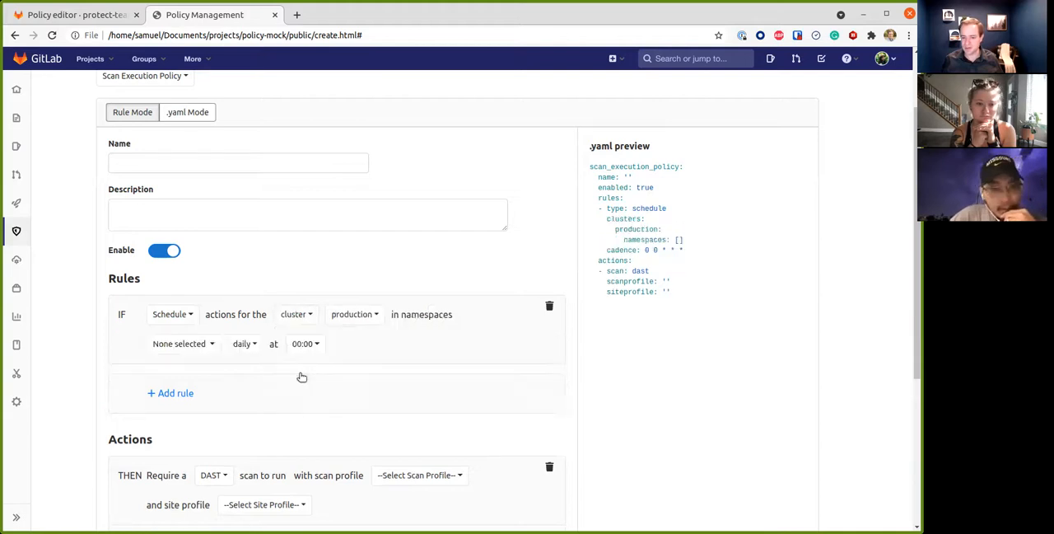
{"action": "mouse_move", "coordinate": [346, 320]}
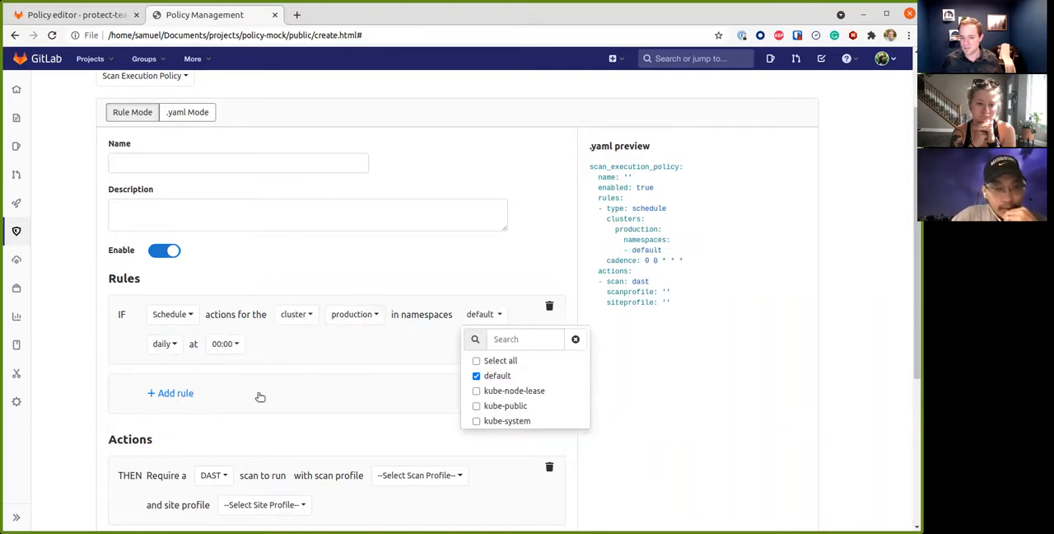
{"action": "left_click", "coordinate": [165, 343]}
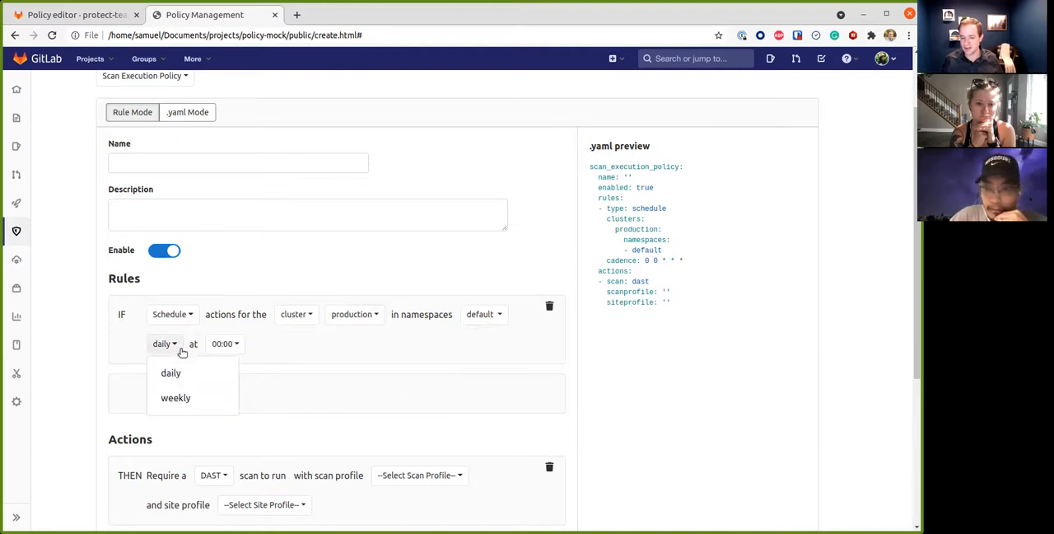
{"action": "left_click", "coordinate": [214, 475]}
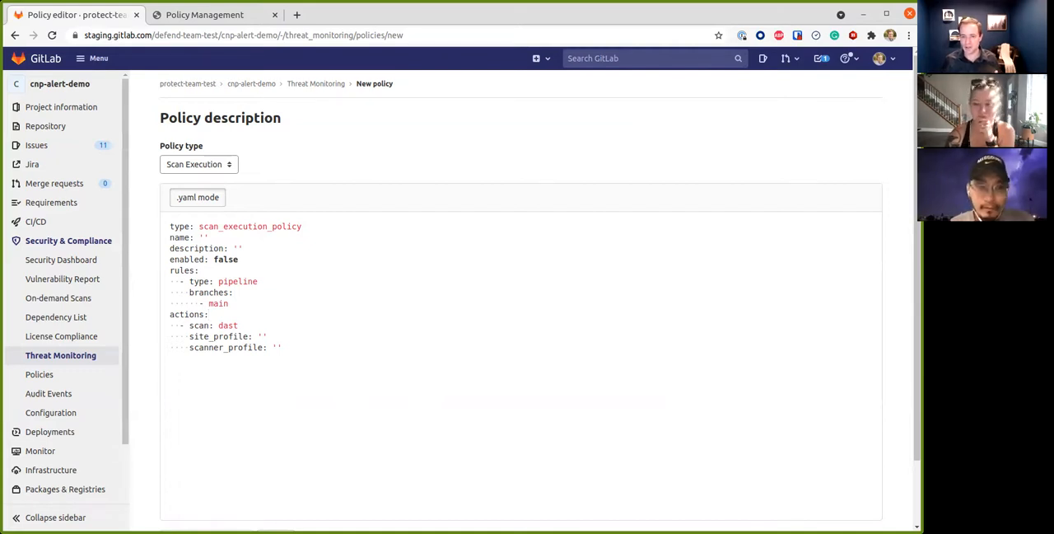
{"action": "mouse_move", "coordinate": [60, 355]}
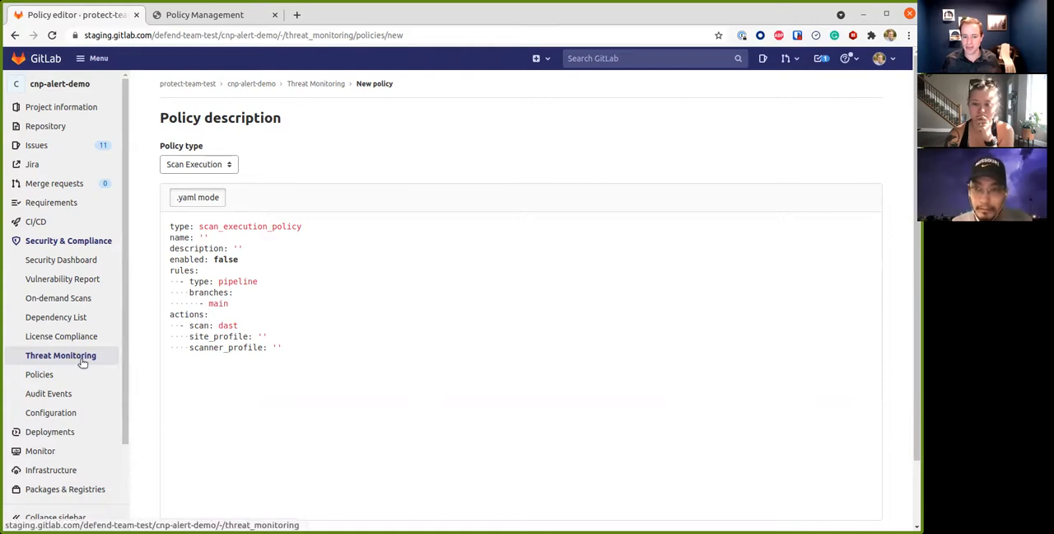
- In General settings, open the Vulnerability-Check approval rule and allow 3 vulnerabilities
{"action": "left_click", "coordinate": [40, 479]}
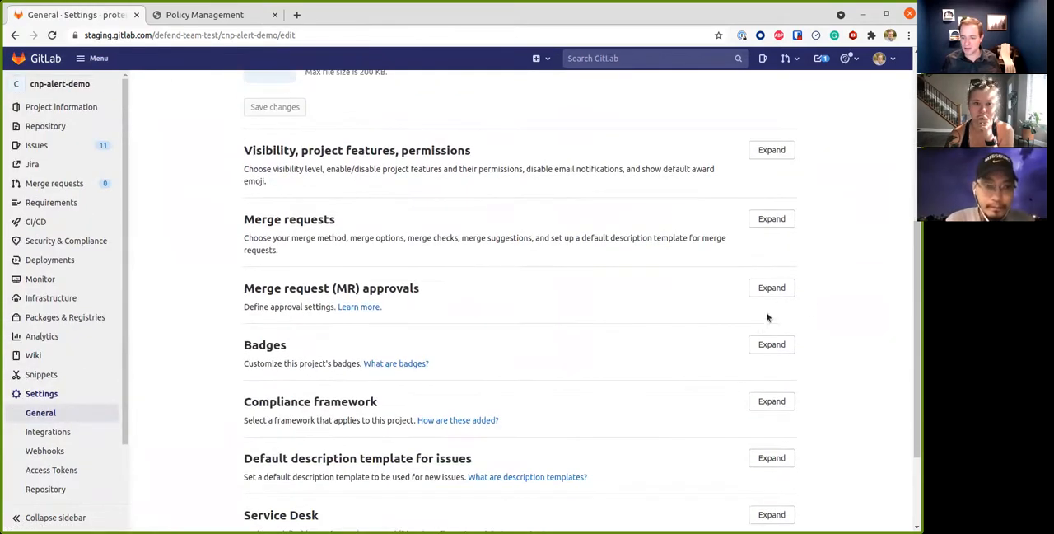
{"action": "left_click", "coordinate": [771, 287]}
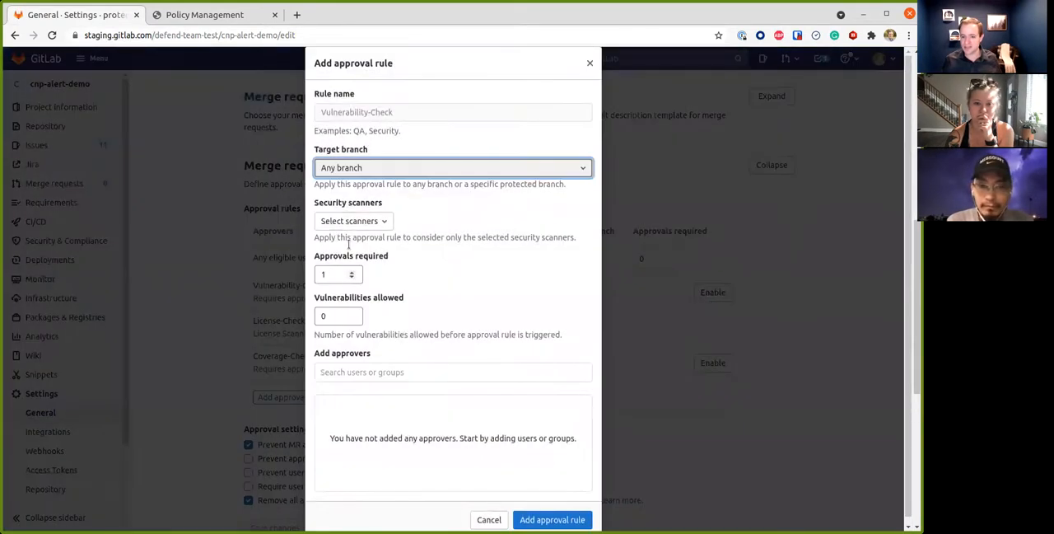
{"action": "left_click", "coordinate": [352, 221]}
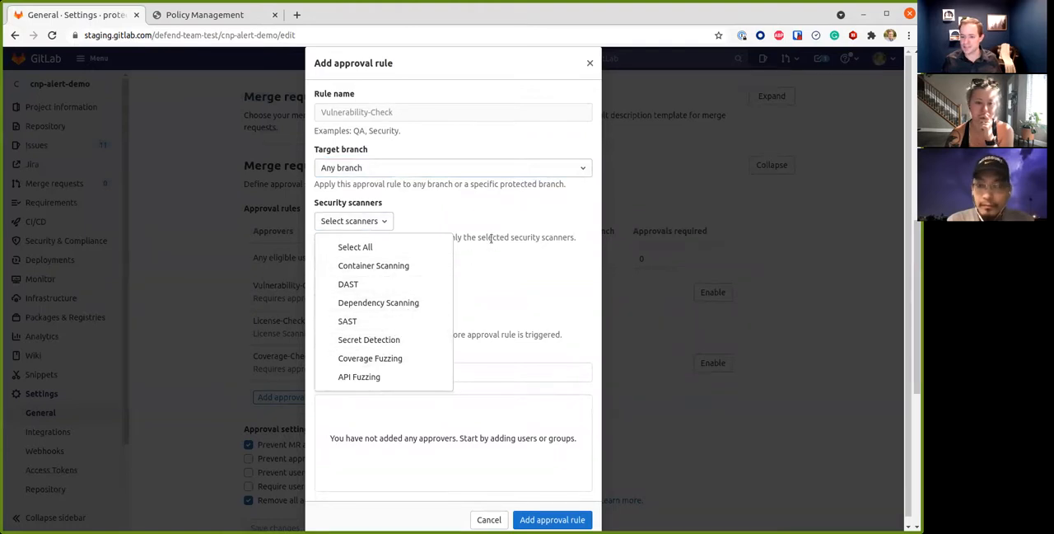
{"action": "left_click", "coordinate": [352, 221]}
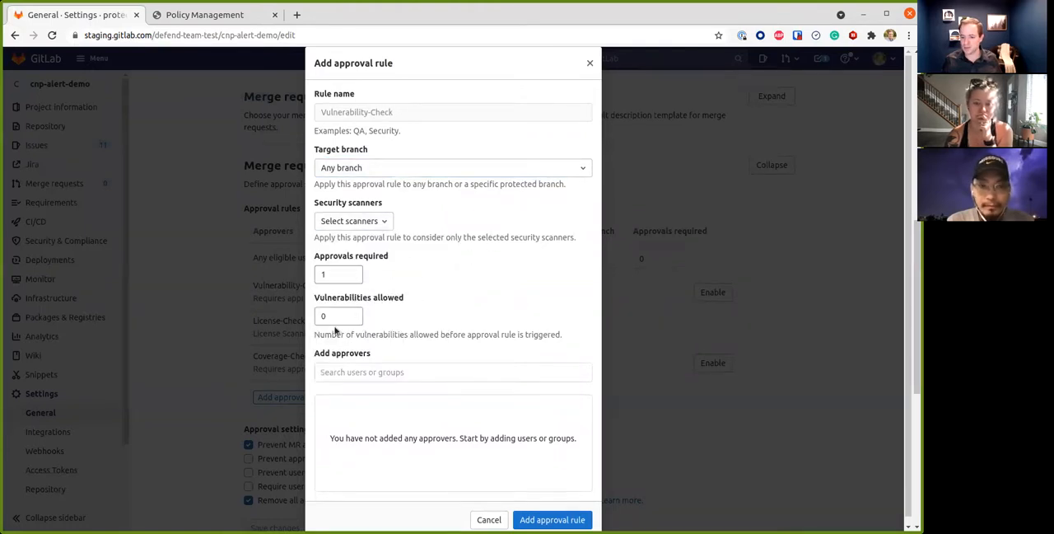
{"action": "type", "text": "3"}
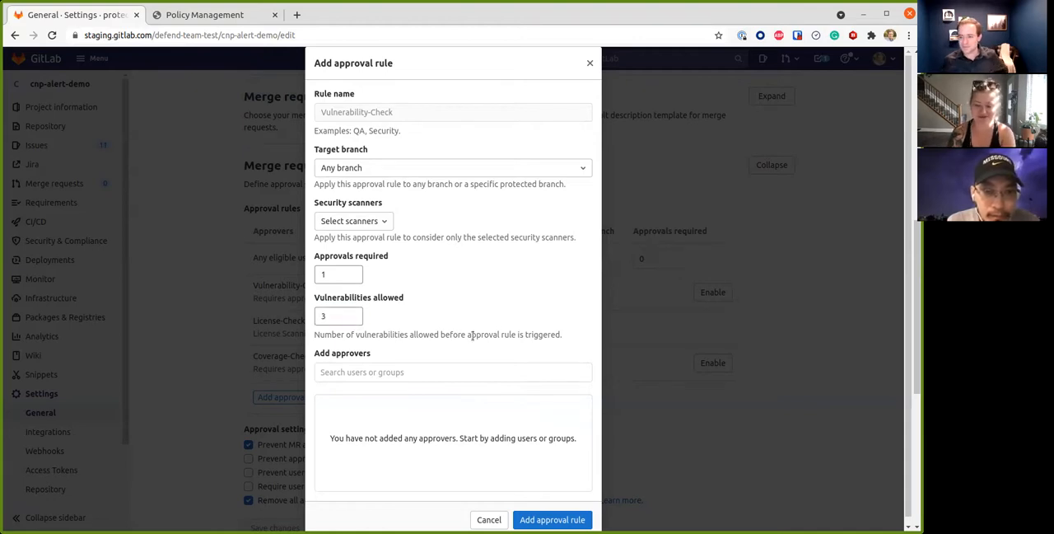
{"action": "mouse_move", "coordinate": [400, 206]}
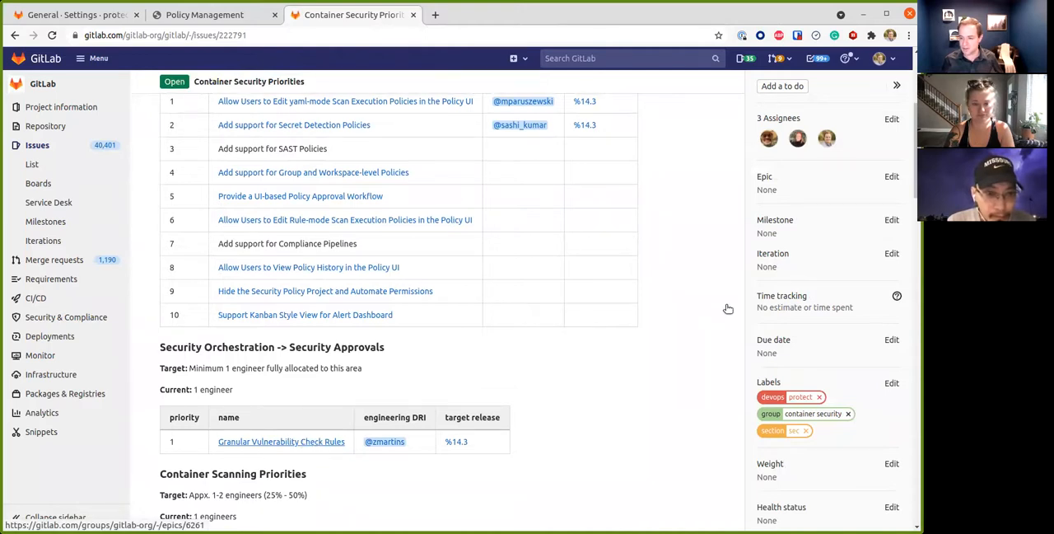
- Follow the granular vulnerability check epic to its parent epic and Design issue
{"action": "left_click", "coordinate": [281, 441]}
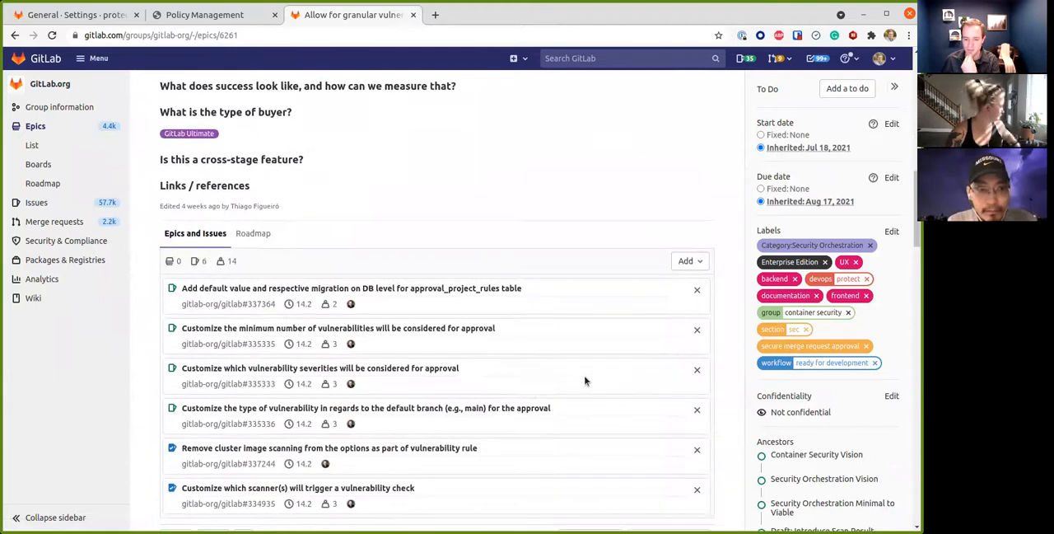
{"action": "scroll", "scroll_direction": "down", "scroll_amount": 3}
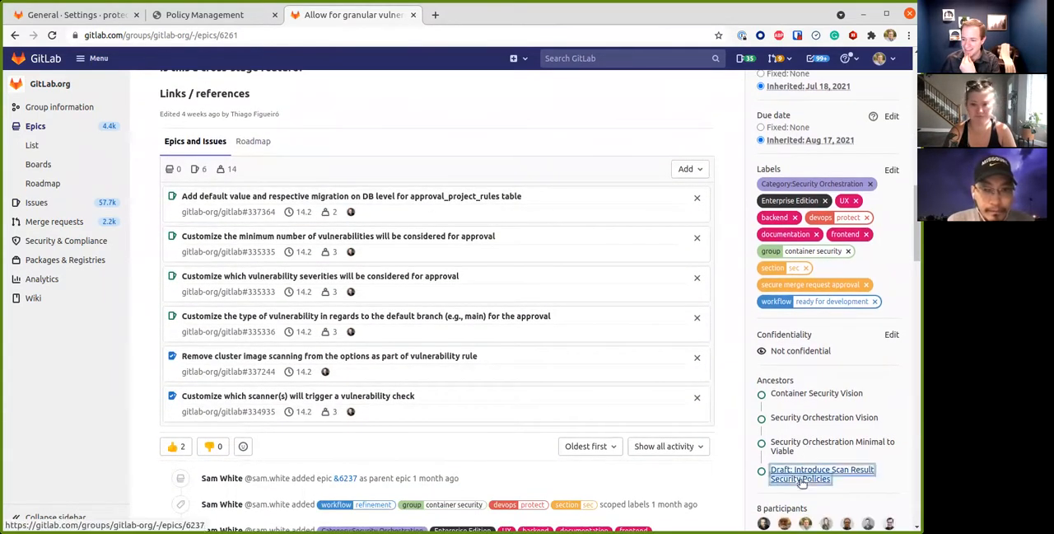
{"action": "left_click", "coordinate": [820, 473]}
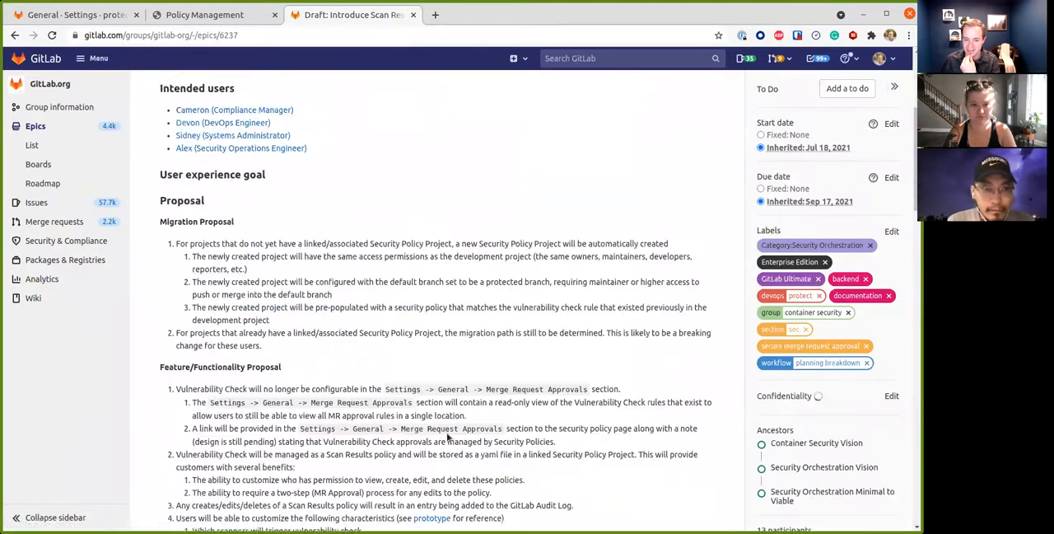
{"action": "scroll", "scroll_direction": "down", "scroll_amount": 3}
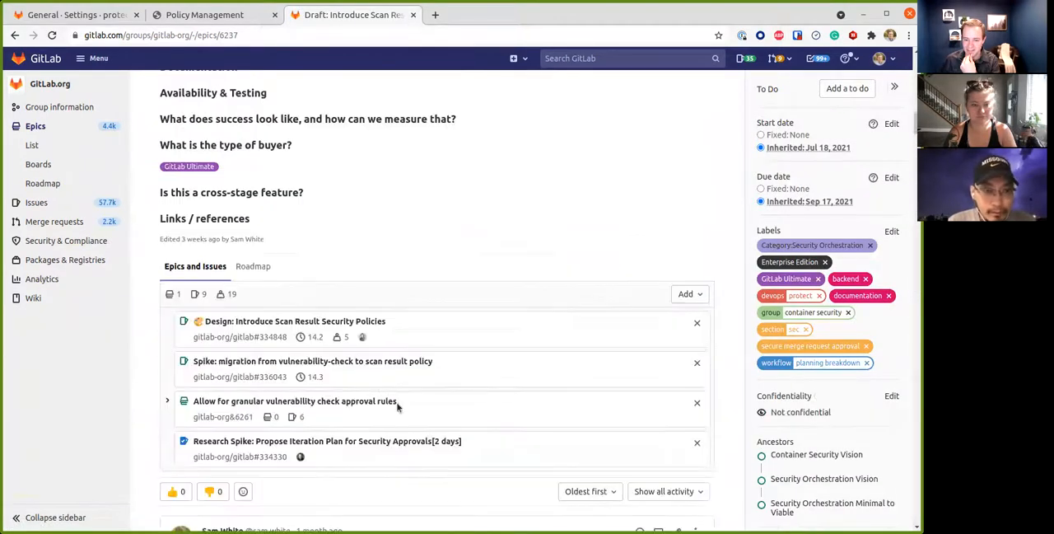
{"action": "left_click", "coordinate": [294, 321]}
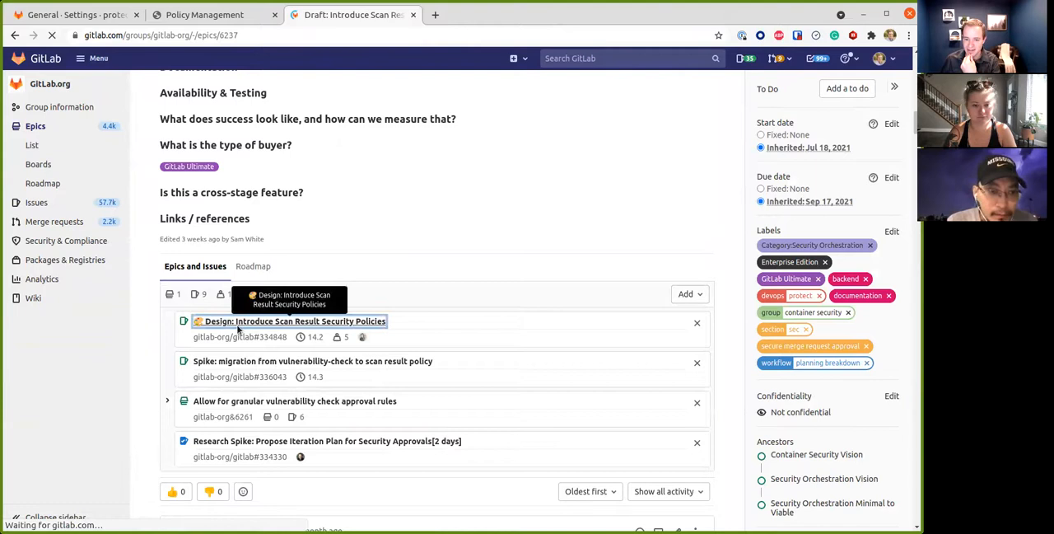
{"action": "left_click", "coordinate": [294, 321]}
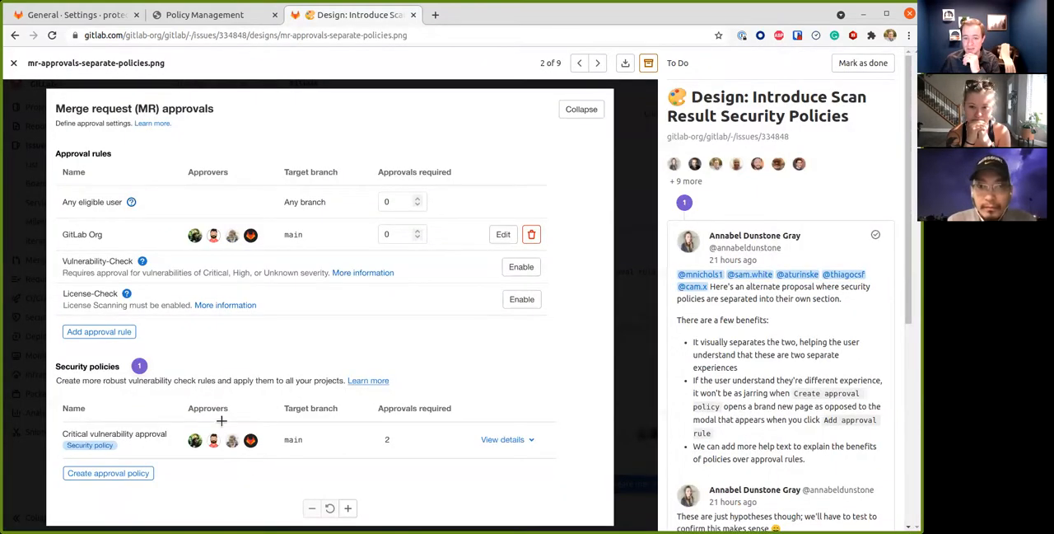
{"action": "mouse_move", "coordinate": [58, 258]}
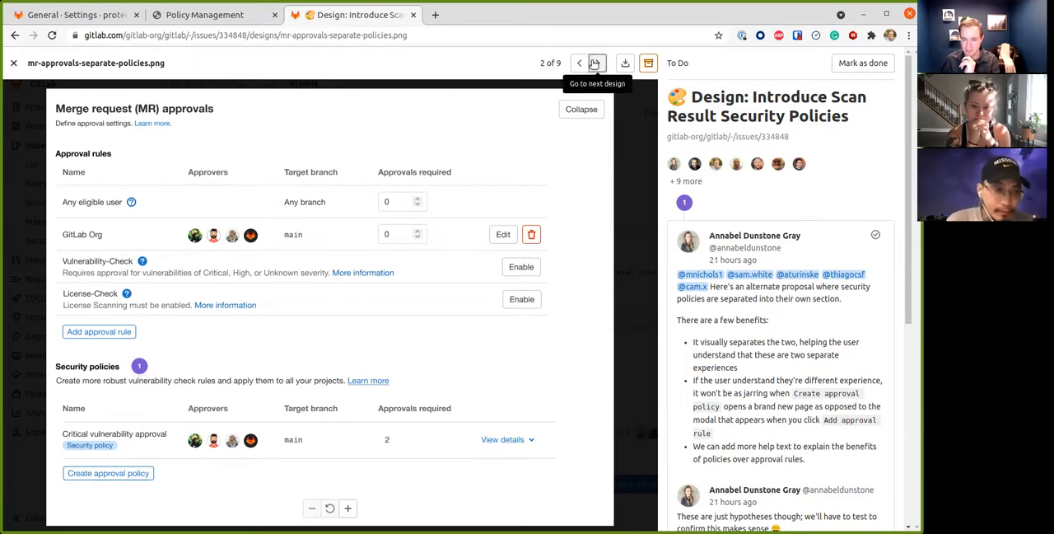
- Step through the design mockups to the fourth of nine, the scan result policy form
{"action": "left_click", "coordinate": [597, 62]}
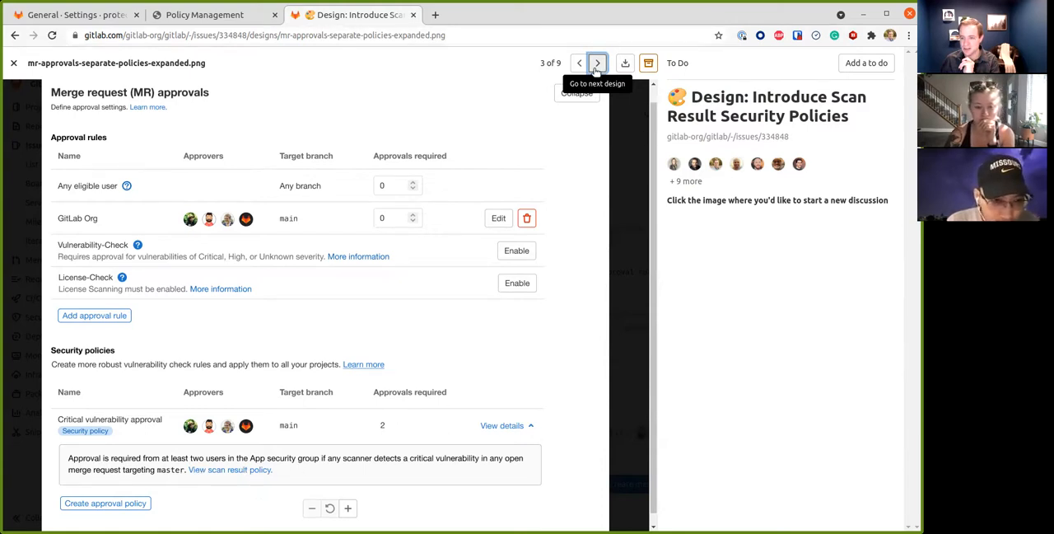
{"action": "left_click", "coordinate": [596, 63]}
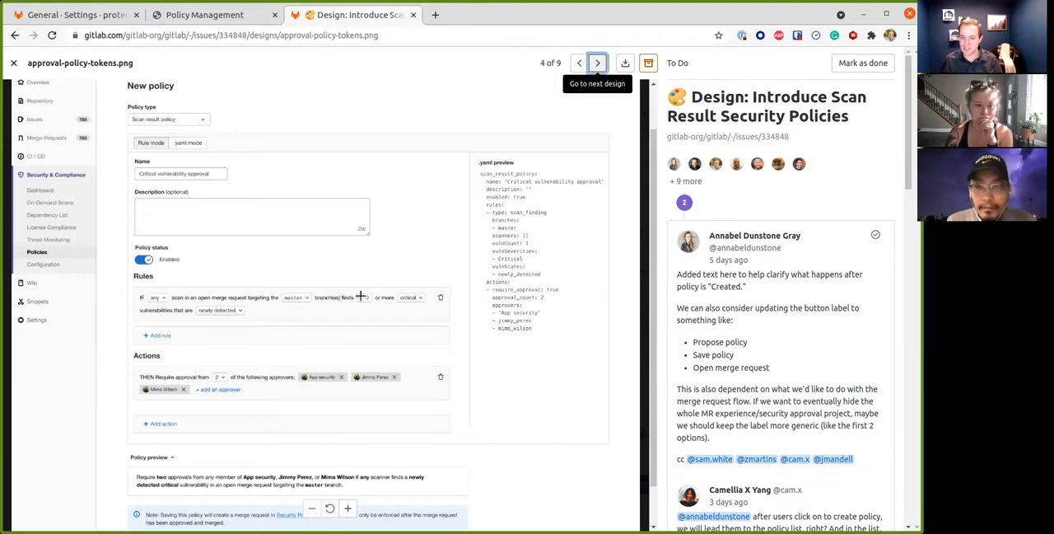
{"action": "type", "text": "10"}
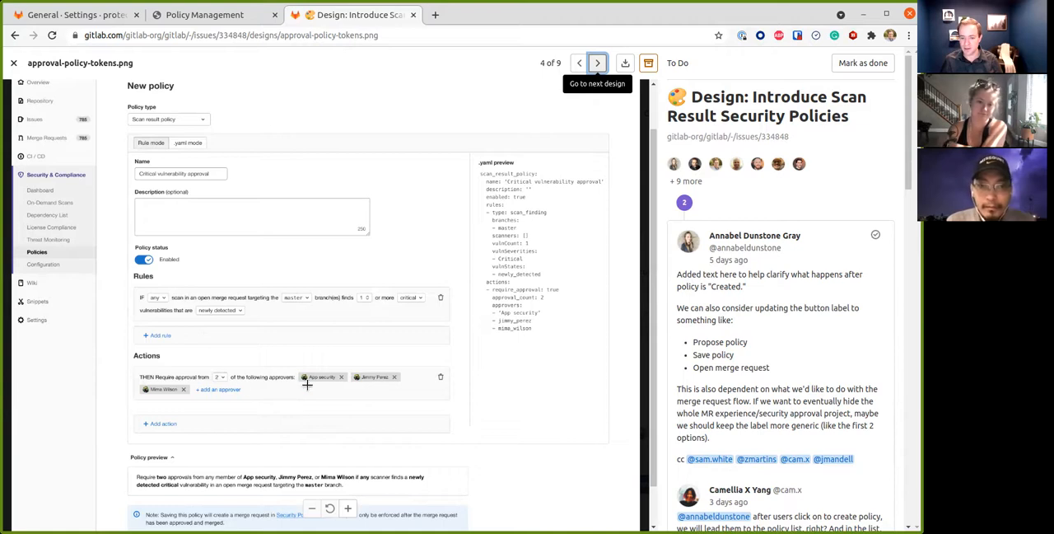
{"action": "mouse_move", "coordinate": [234, 362]}
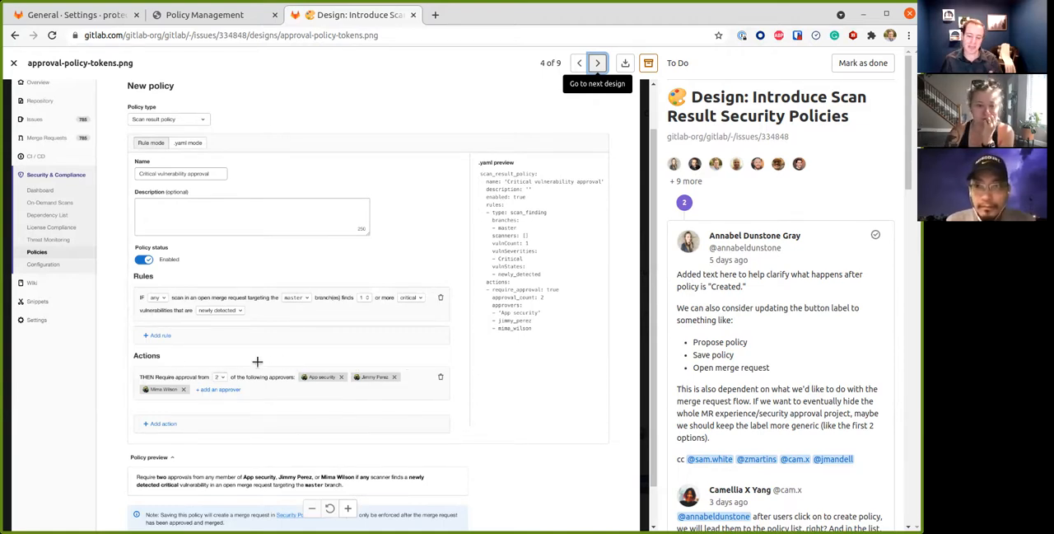
{"action": "mouse_move", "coordinate": [266, 374]}
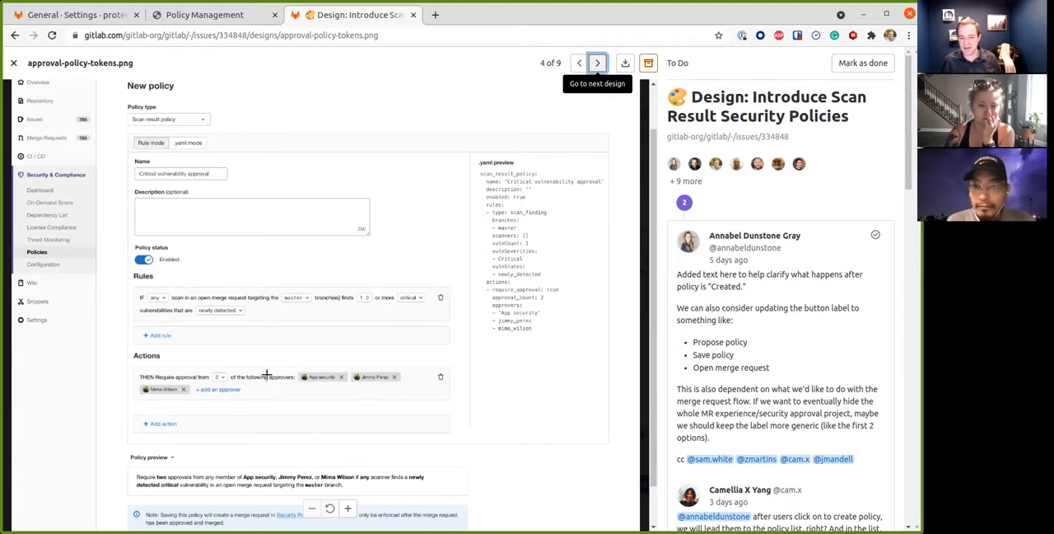
{"action": "mouse_move", "coordinate": [503, 338]}
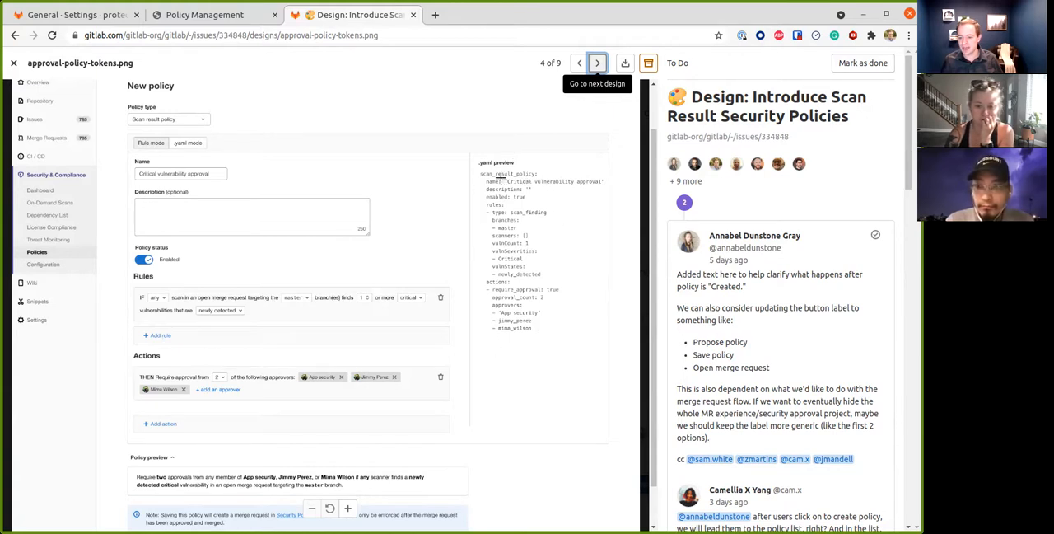
{"action": "mouse_move", "coordinate": [478, 297]}
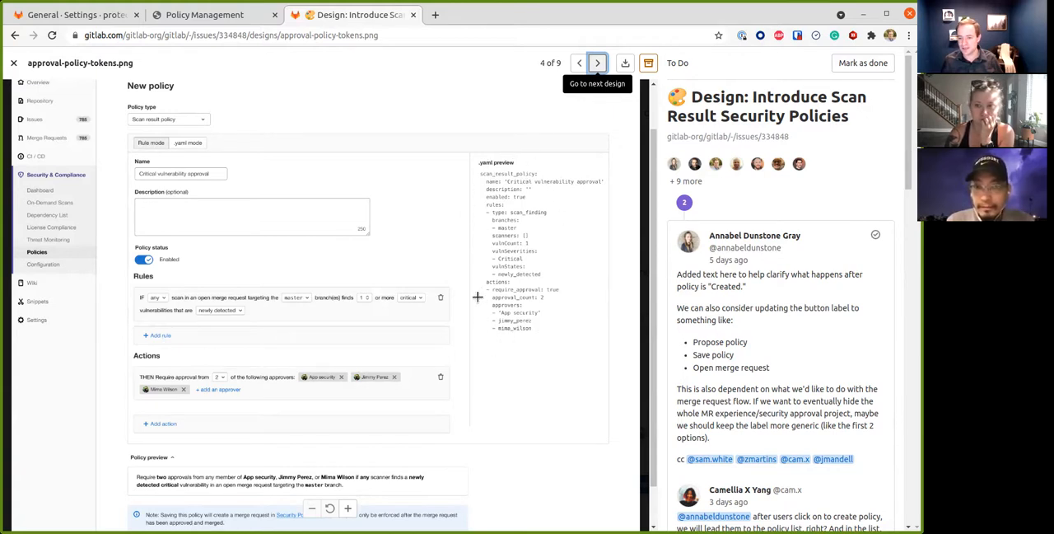
{"action": "mouse_move", "coordinate": [563, 326]}
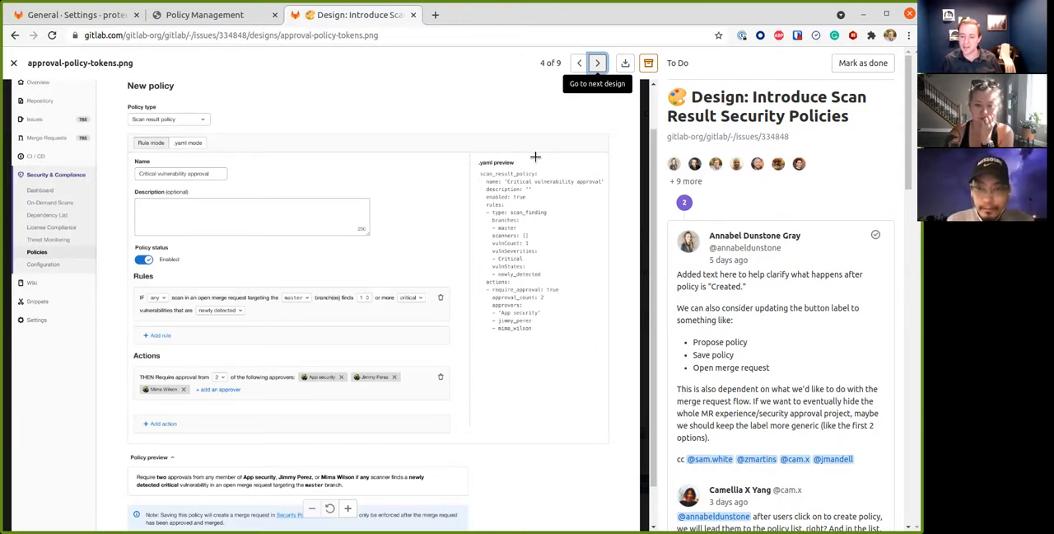
{"action": "mouse_move", "coordinate": [556, 228]}
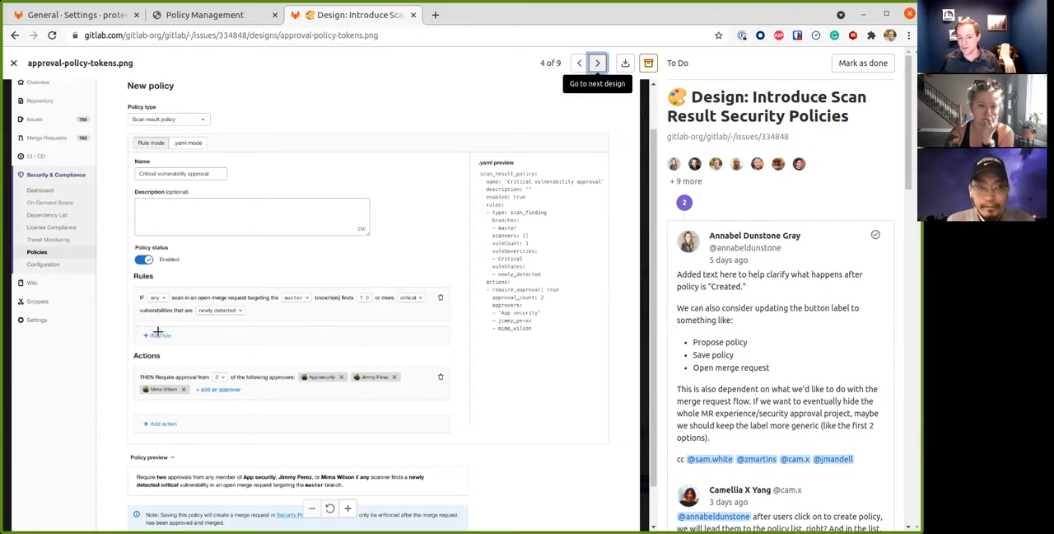
{"action": "mouse_move", "coordinate": [415, 336]}
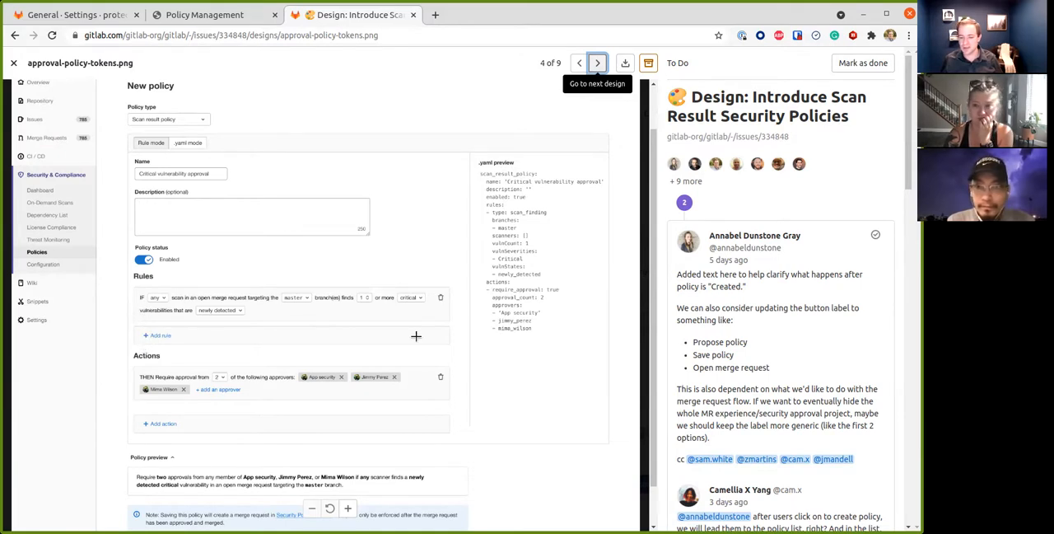
{"action": "mouse_move", "coordinate": [458, 337]}
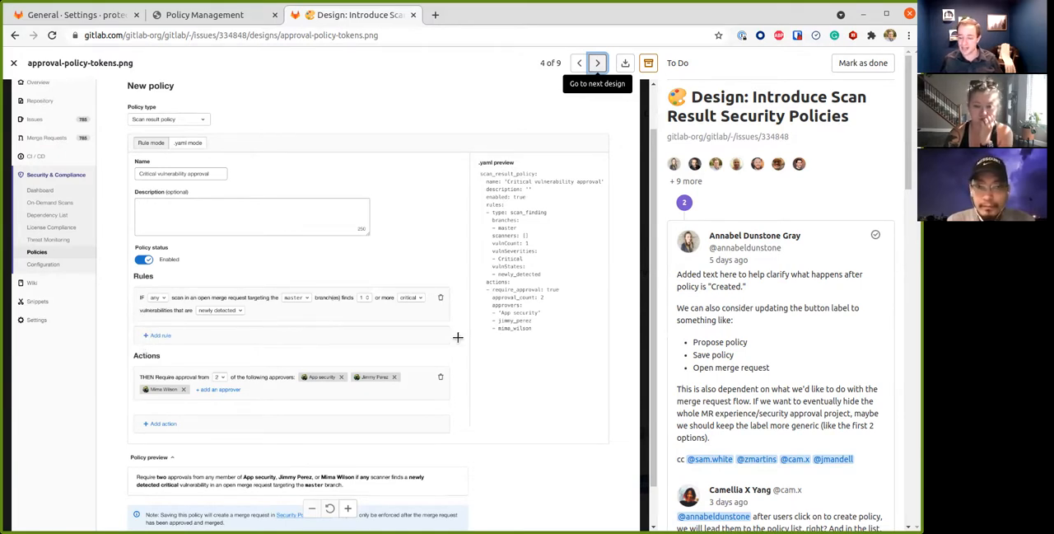